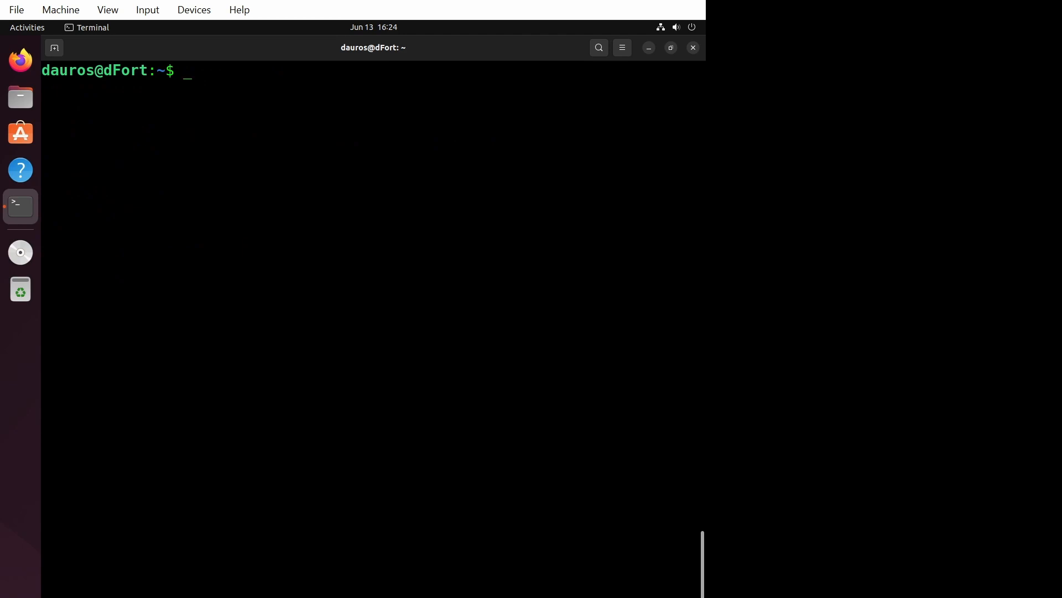
- Print mytext.txt with cat to show its three lines
{"action": "type", "text": "cat mytext.txt"}
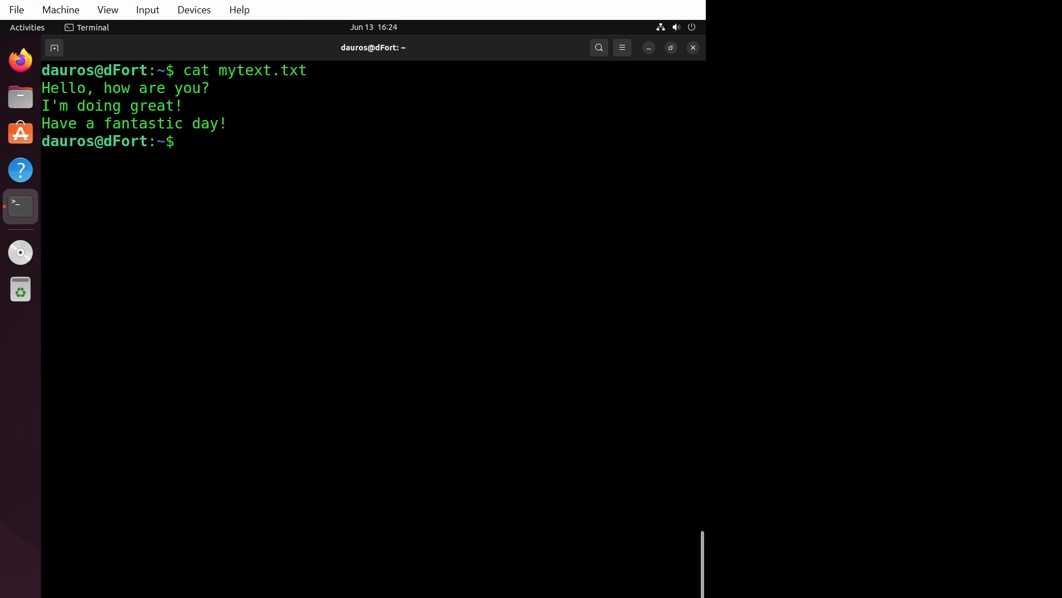
- Begin typing a sed command
{"action": "type", "text": "sed"}
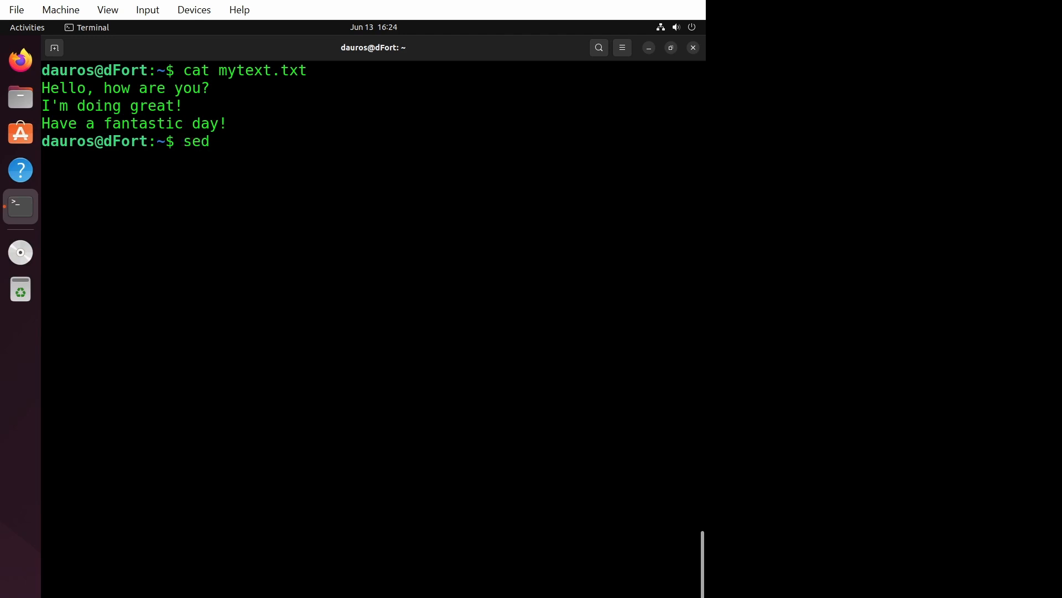
- Run sed -e 's/Hello/Hi/' -e 's/you/I/' on mytext.txt, printing 'Hi, how are I?'
{"action": "type", "text": "-e 's"}
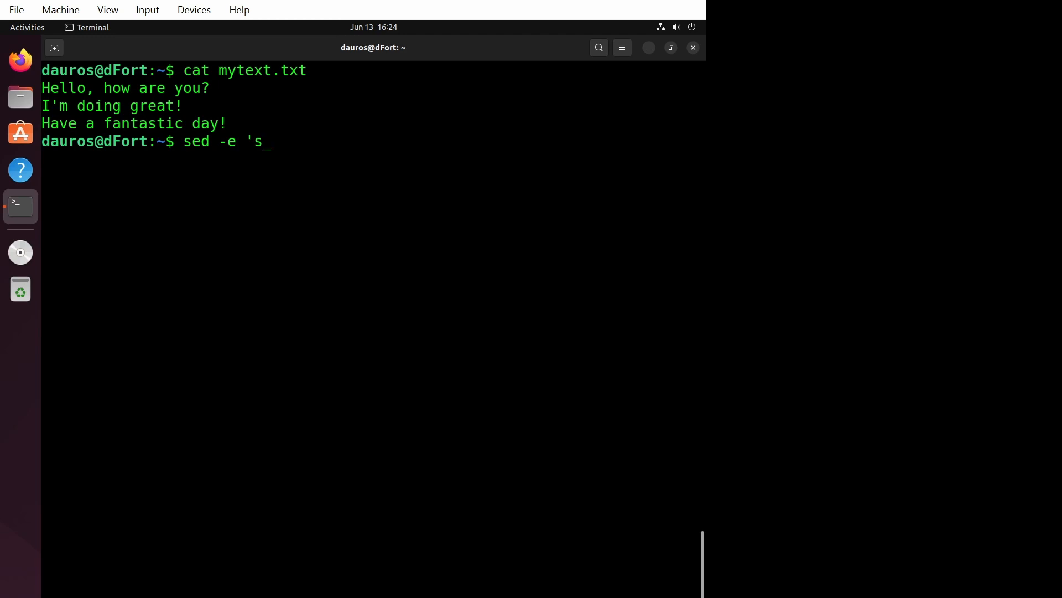
{"action": "type", "text": "/Hello/"}
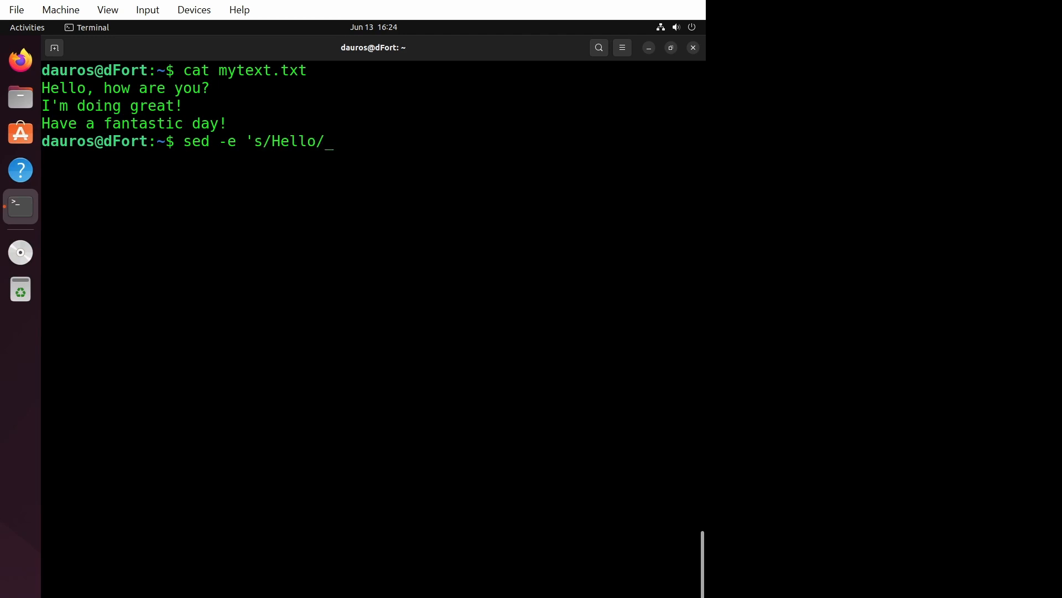
{"action": "type", "text": "Hi/' -e"}
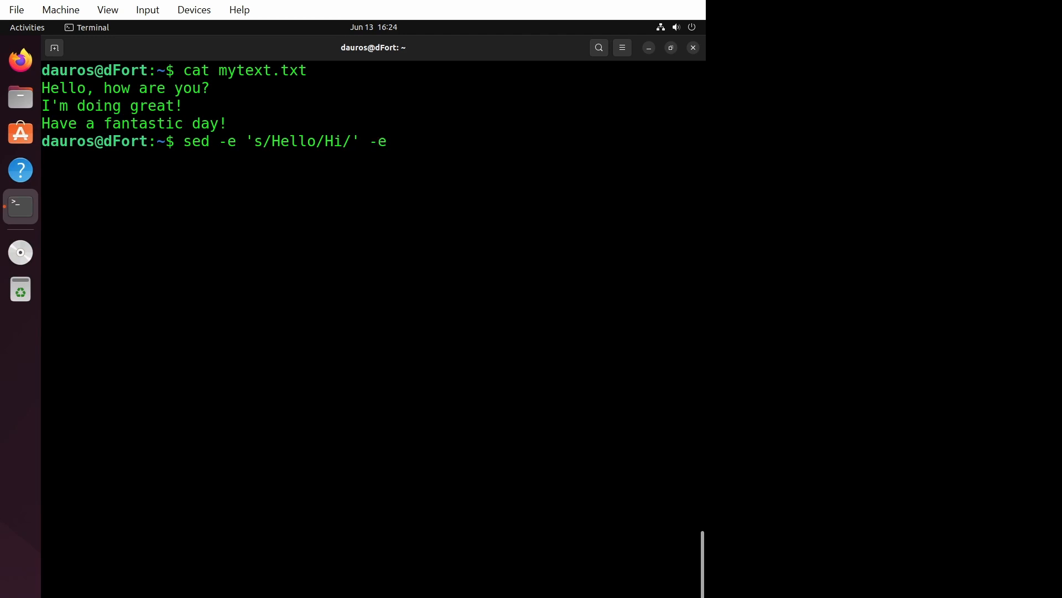
{"action": "type", "text": "'s/"}
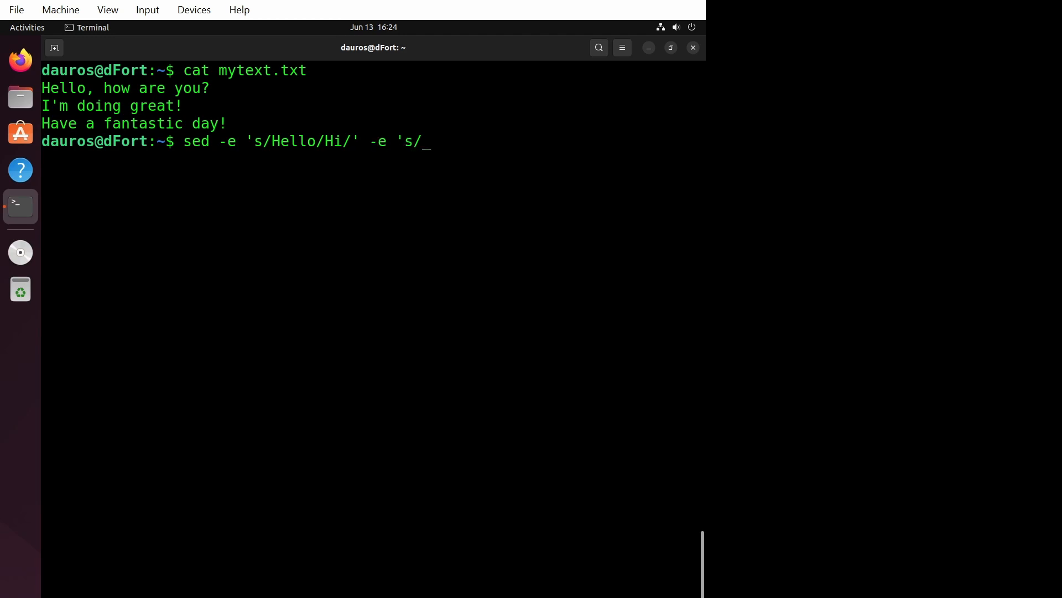
{"action": "type", "text": "you/Y"}
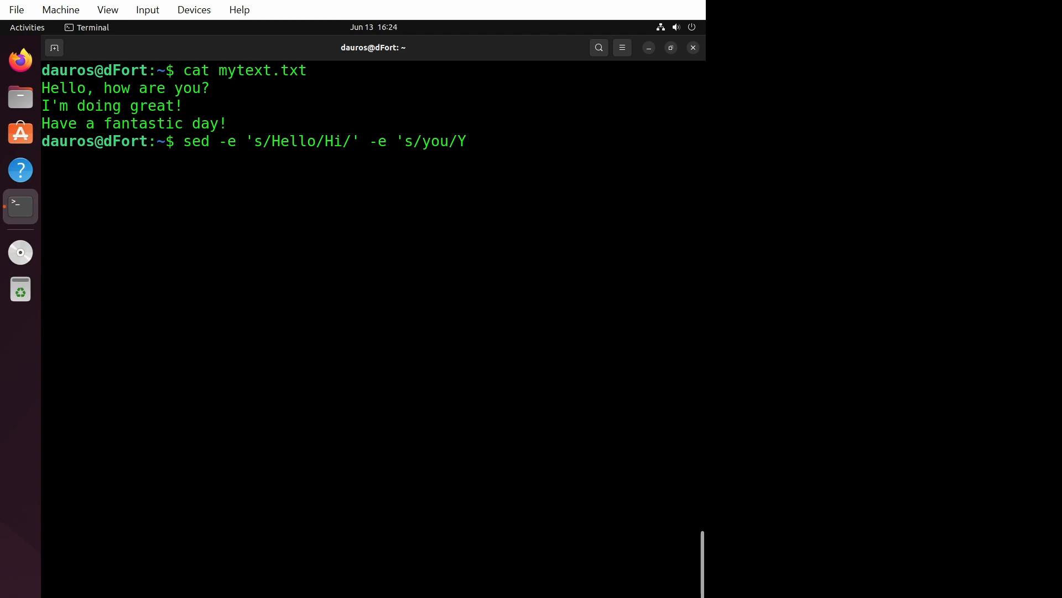
{"action": "key", "text": "BackSpace"}
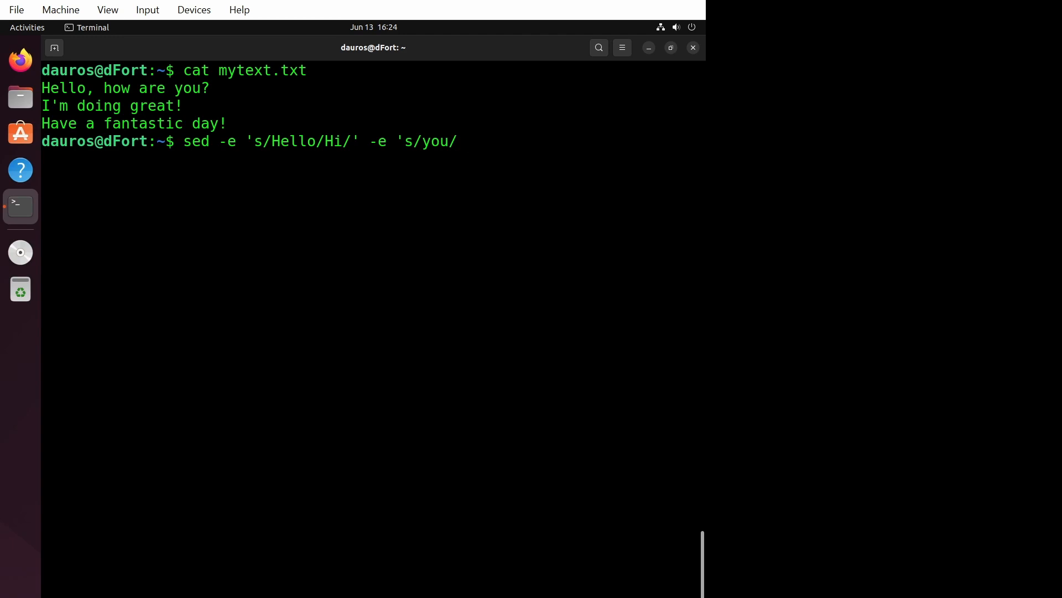
{"action": "type", "text": "I"}
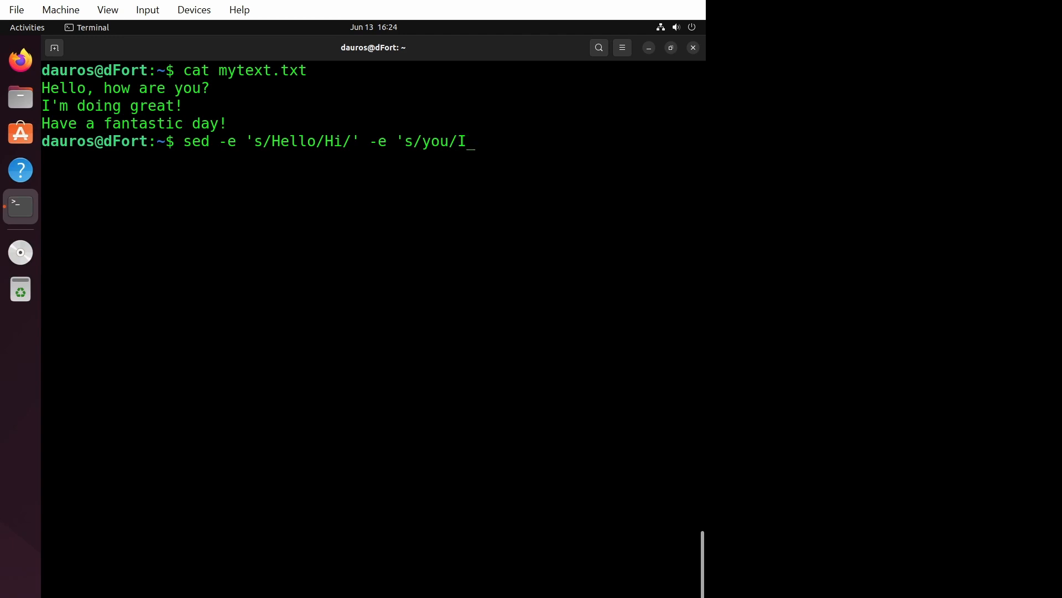
{"action": "type", "text": "/' mytext.txt"}
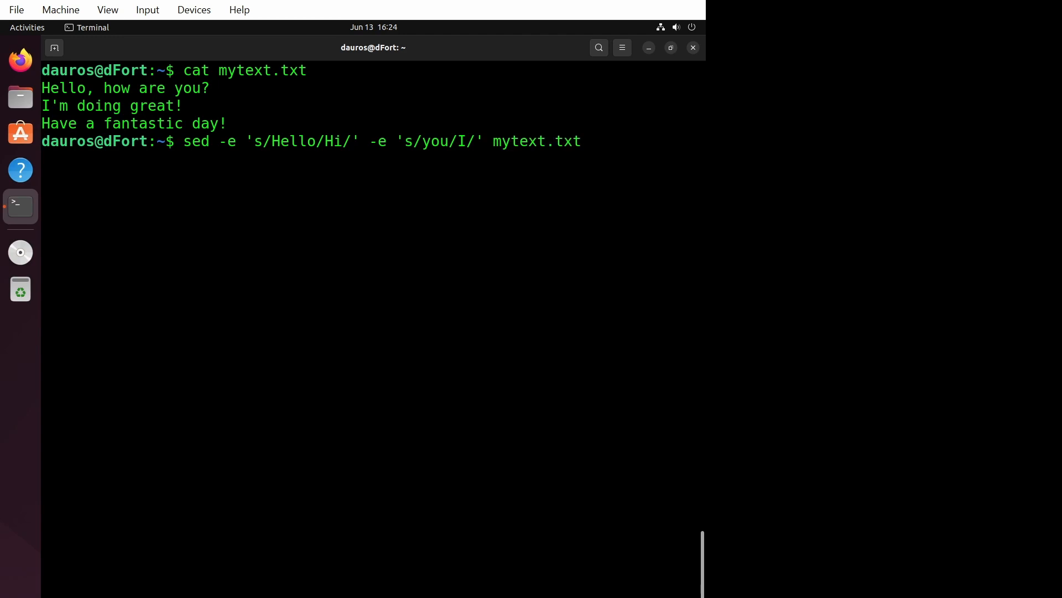
{"action": "key", "text": "Return"}
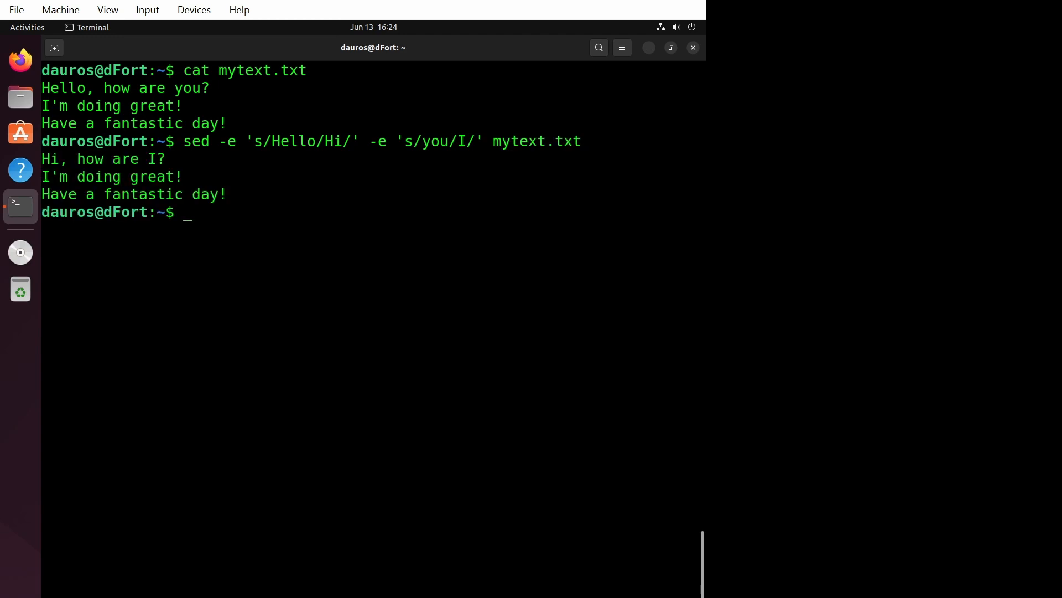